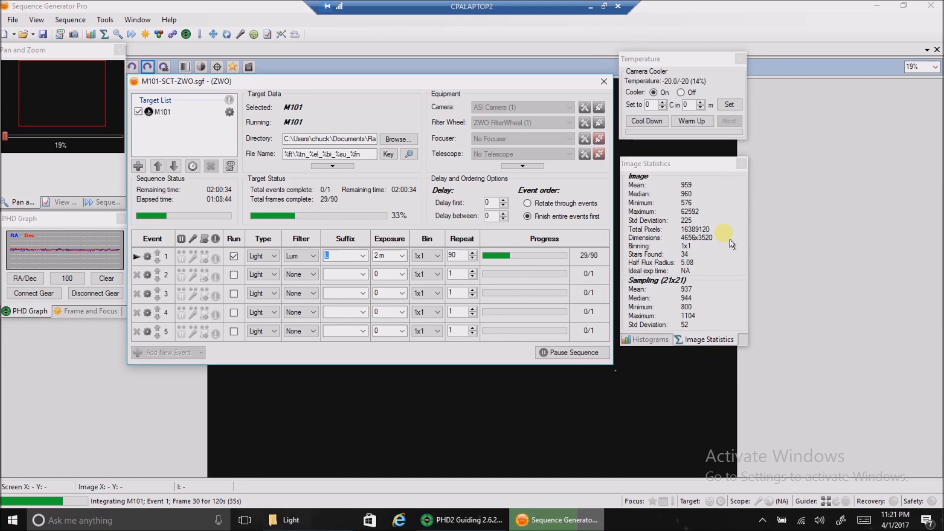
pyautogui.moveTo(390, 255)
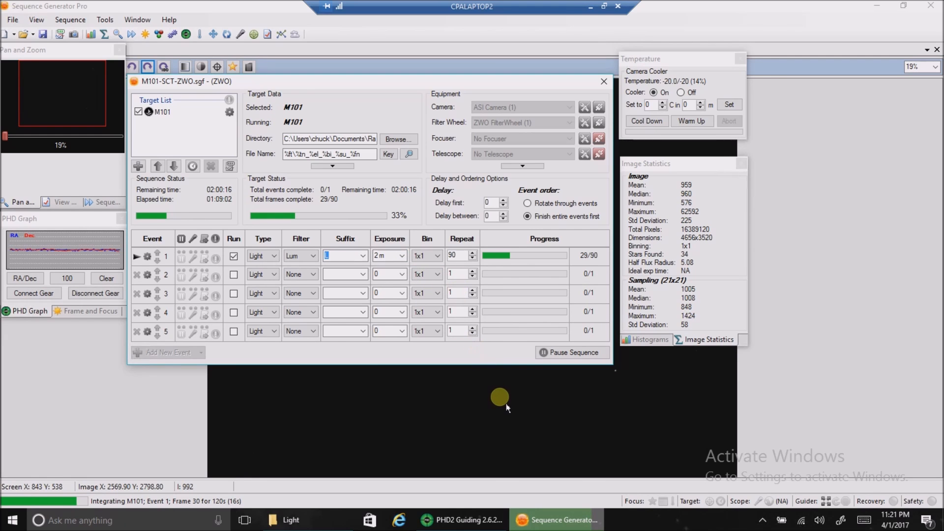
pyautogui.moveTo(498, 445)
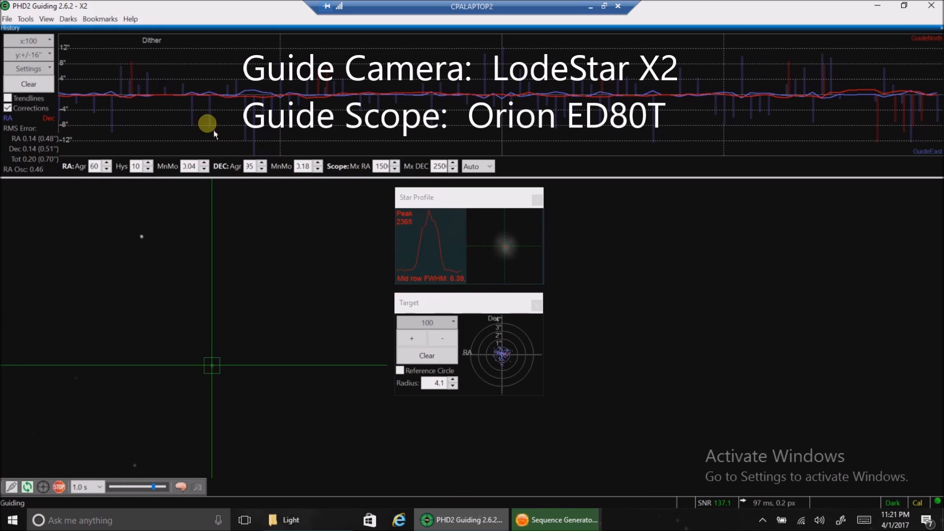
pyautogui.moveTo(56, 175)
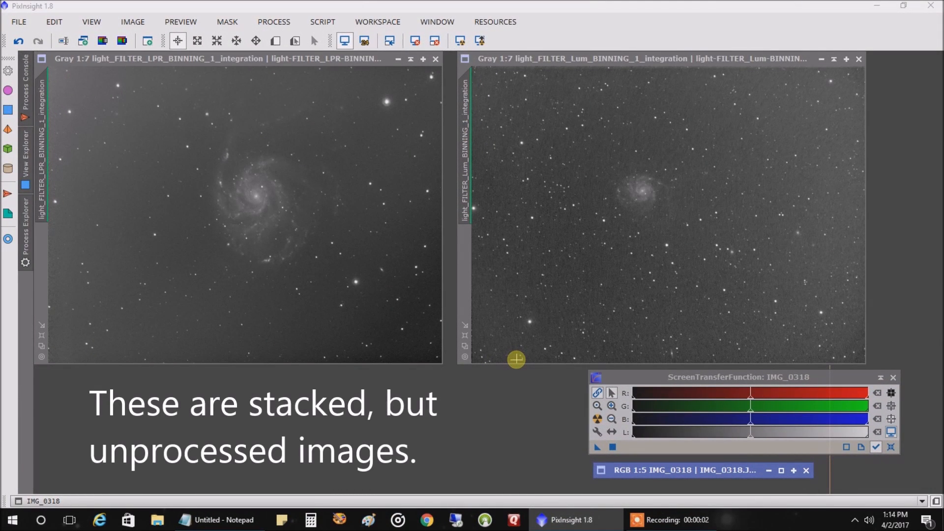
pyautogui.moveTo(357, 273)
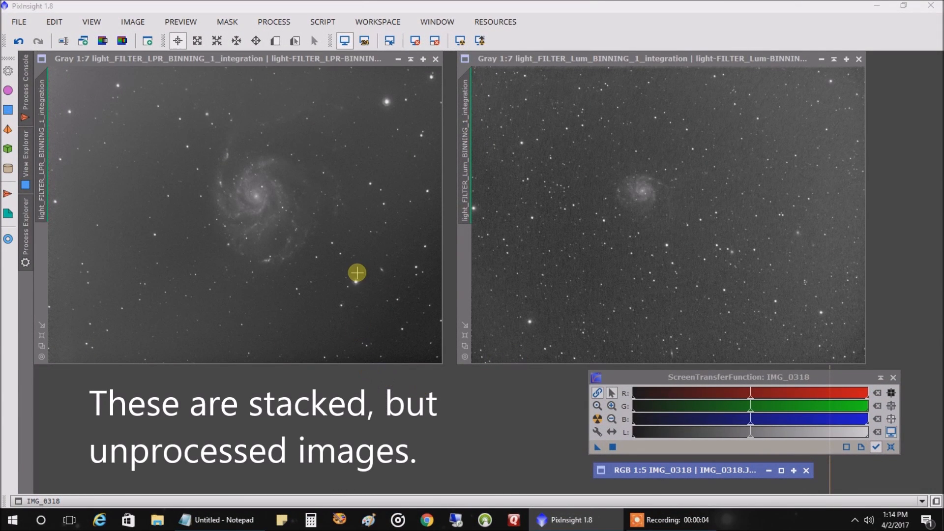
pyautogui.moveTo(348, 239)
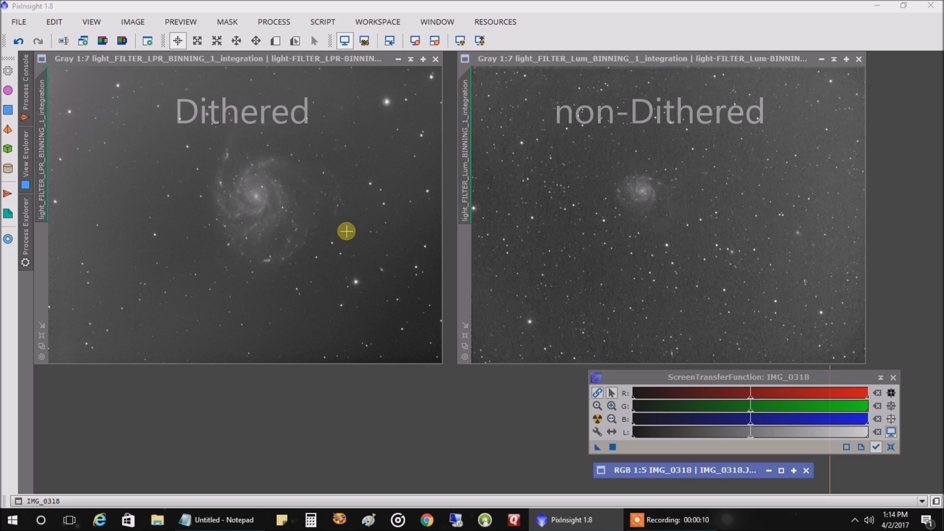
pyautogui.moveTo(599, 183)
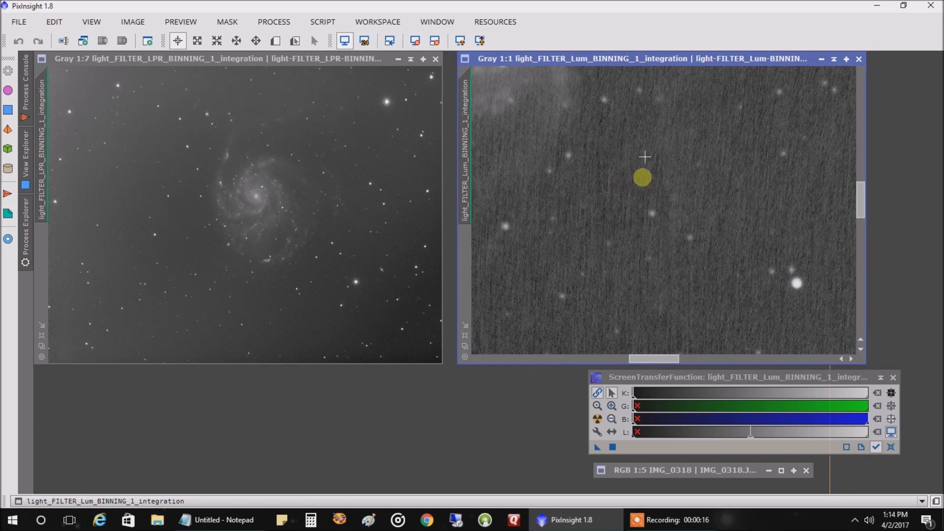
pyautogui.moveTo(315, 219)
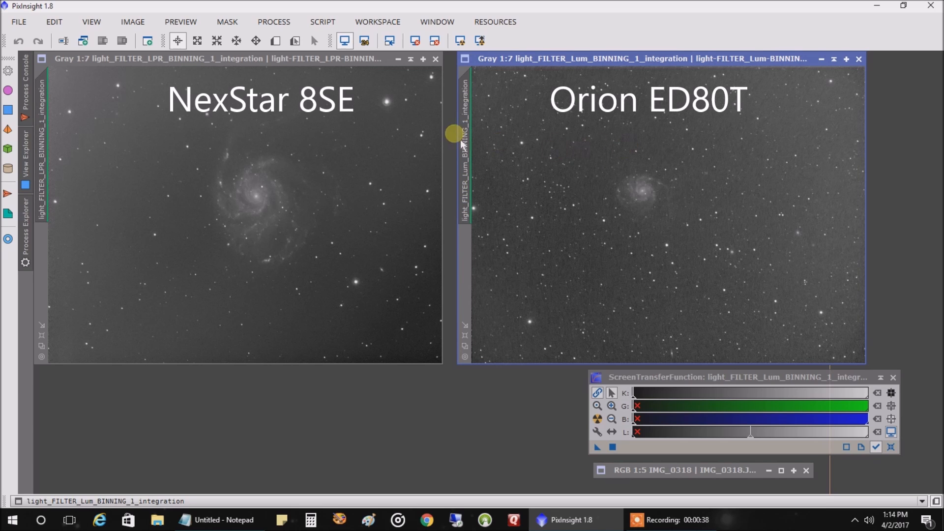
pyautogui.moveTo(333, 163)
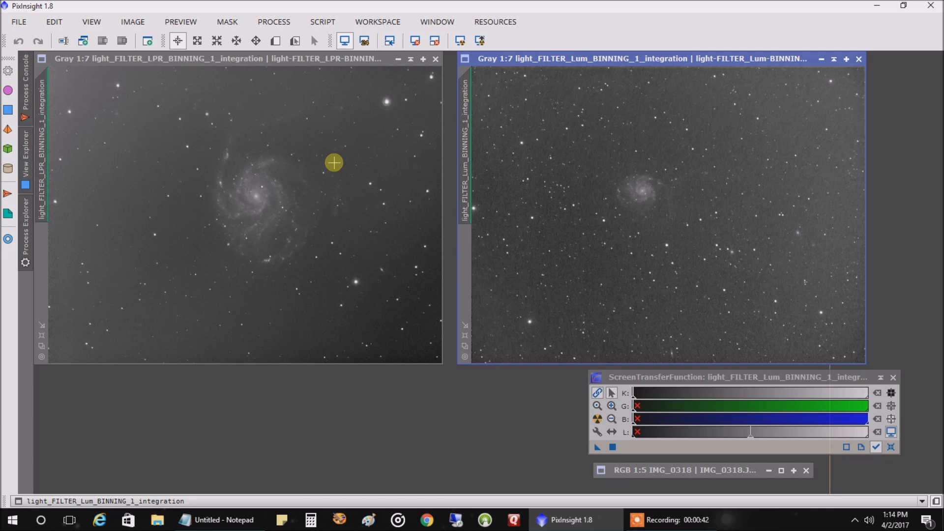
pyautogui.moveTo(654, 199)
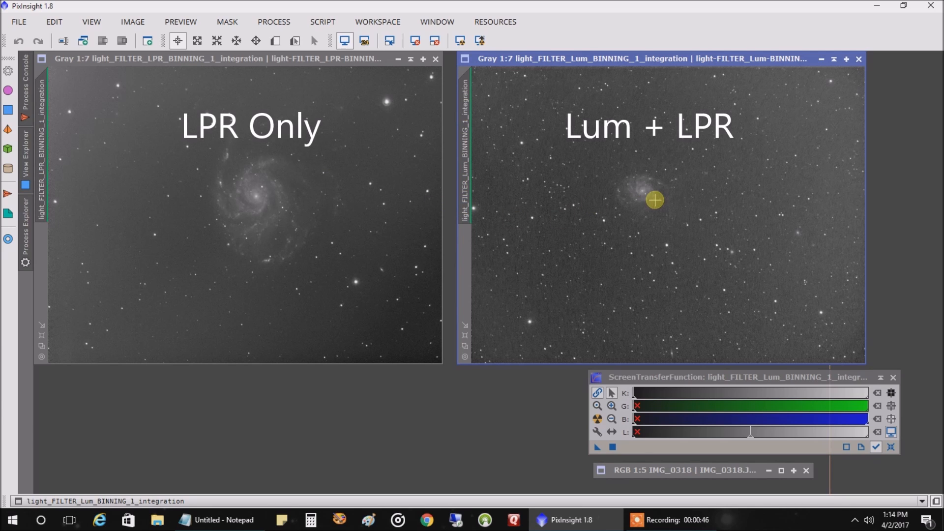
pyautogui.moveTo(329, 165)
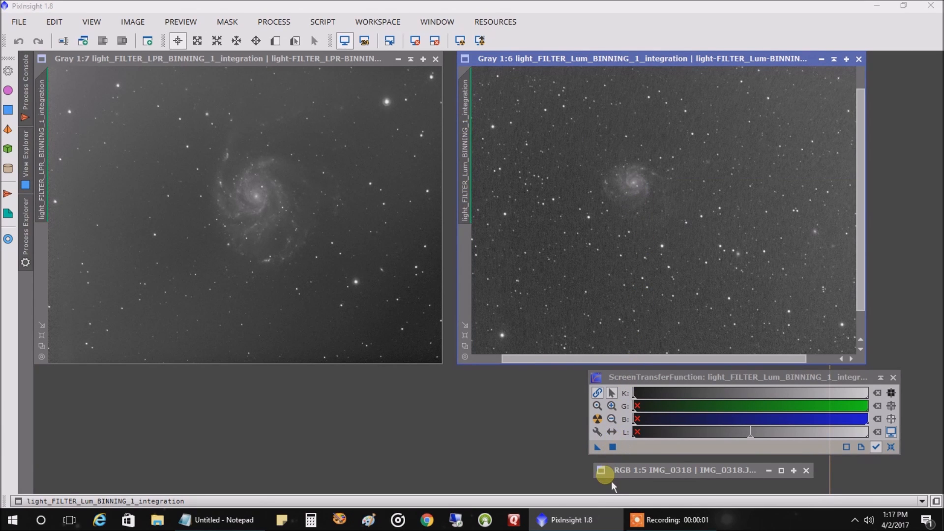
# Step: Restore the minimized IMG_0318.JPG telescope photo over the two M101 stacks
pyautogui.click(674, 470)
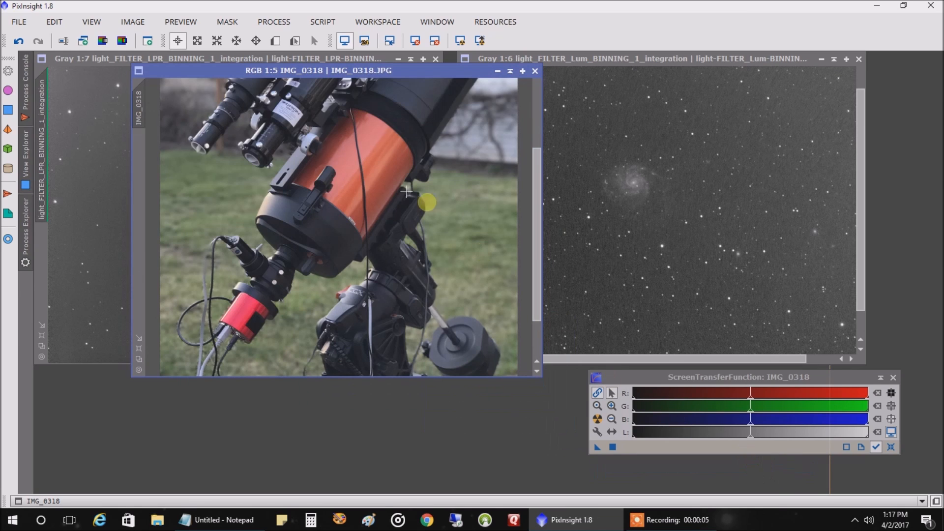
pyautogui.moveTo(281, 276)
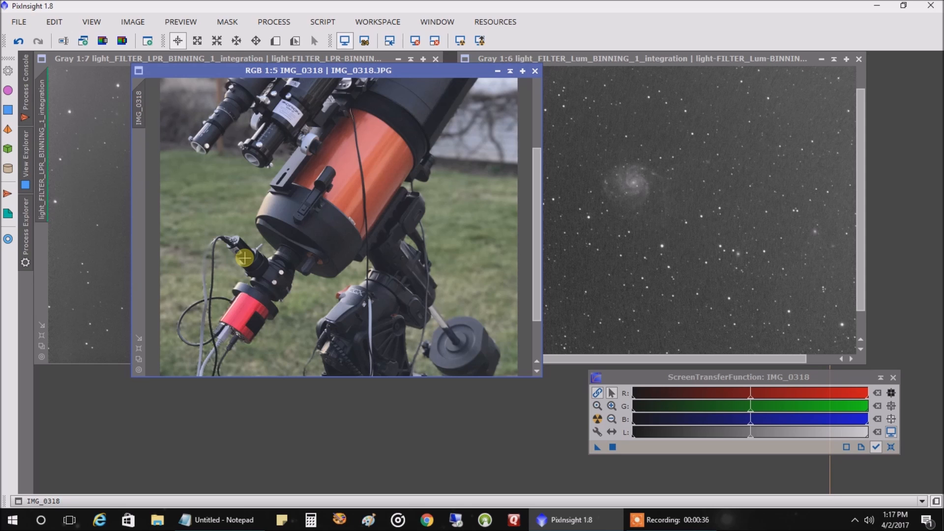
pyautogui.moveTo(263, 288)
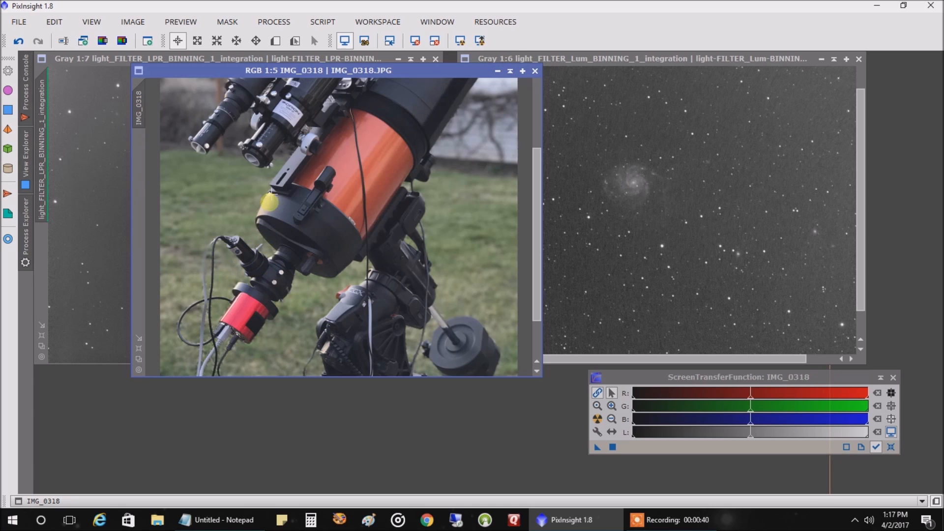
pyautogui.moveTo(258, 152)
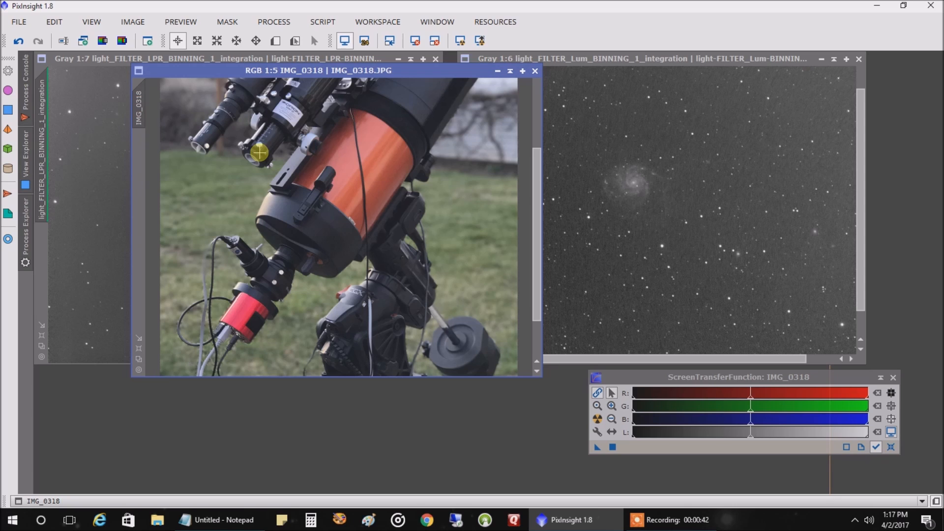